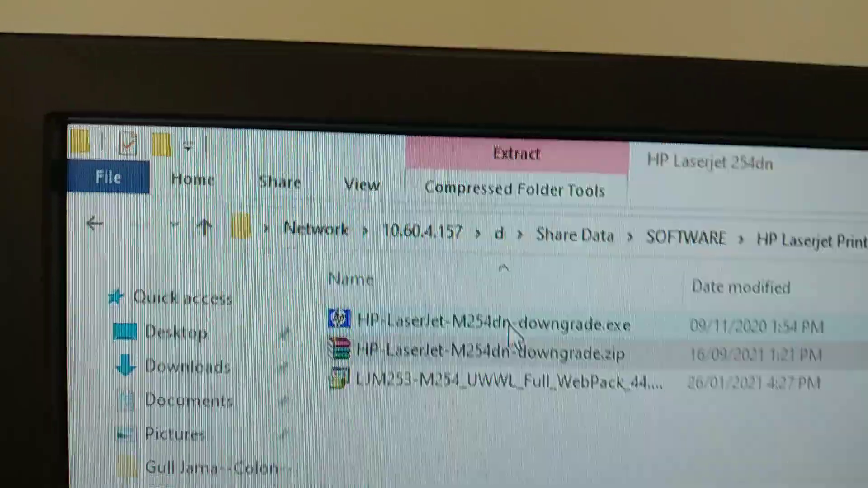
Run HP-LaserJet-M254dn-downgrade.exe from the HP Laserjet 254dn folder.
click(513, 330)
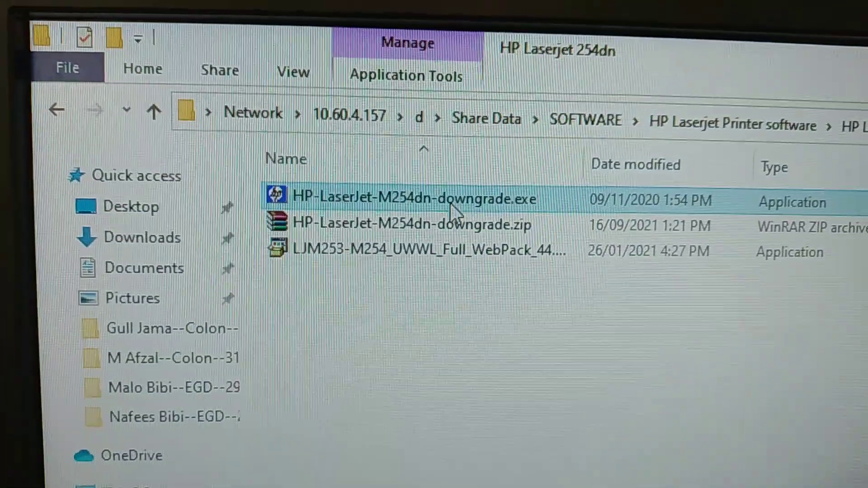
double_click(414, 200)
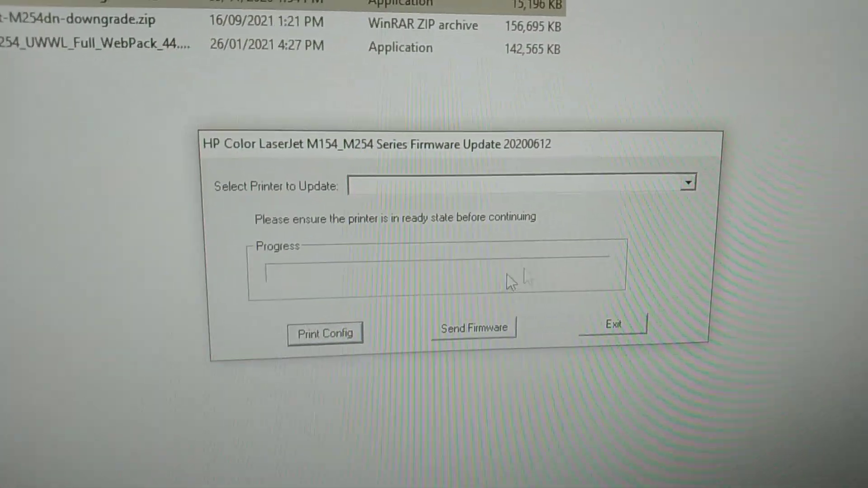
Select the HP ColorLaserJet M253-M254 printer and send the firmware to it.
click(689, 182)
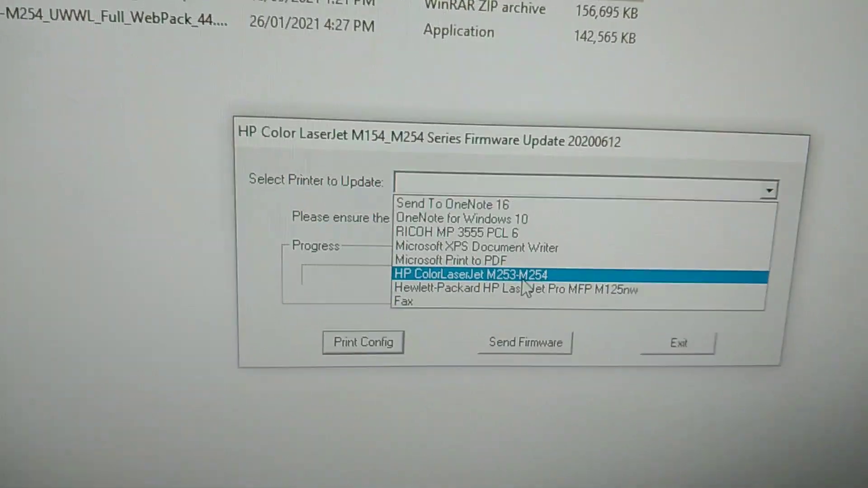
click(472, 273)
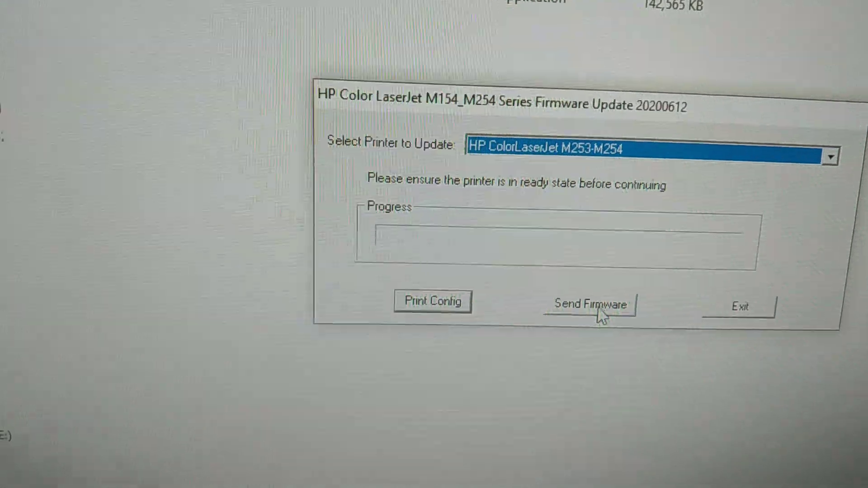
click(590, 305)
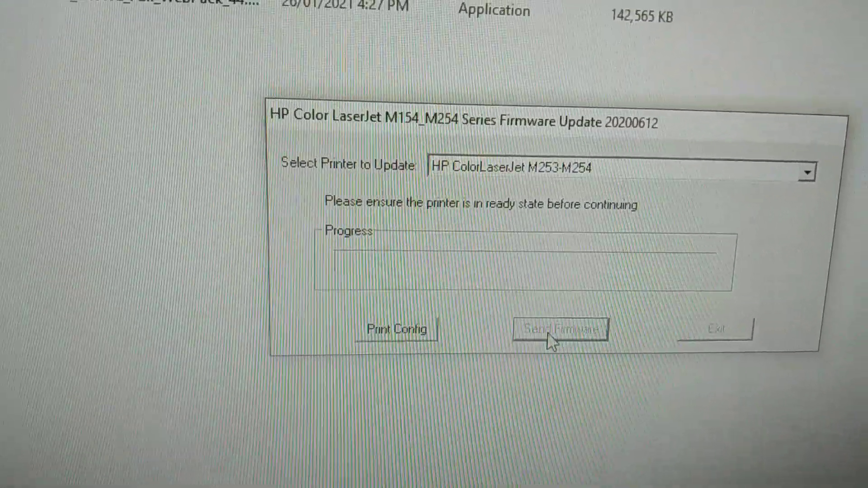